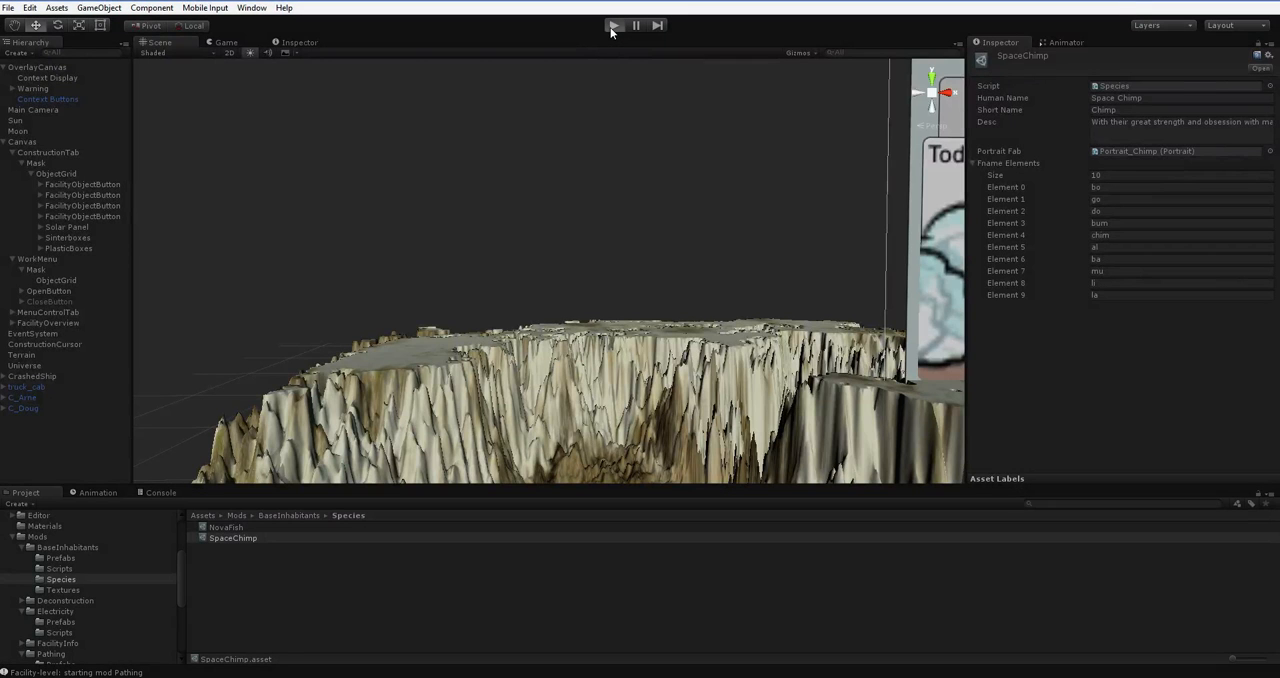
- Enter Play mode so the Sunset Facility overview with power and weather reports appears
click(614, 24)
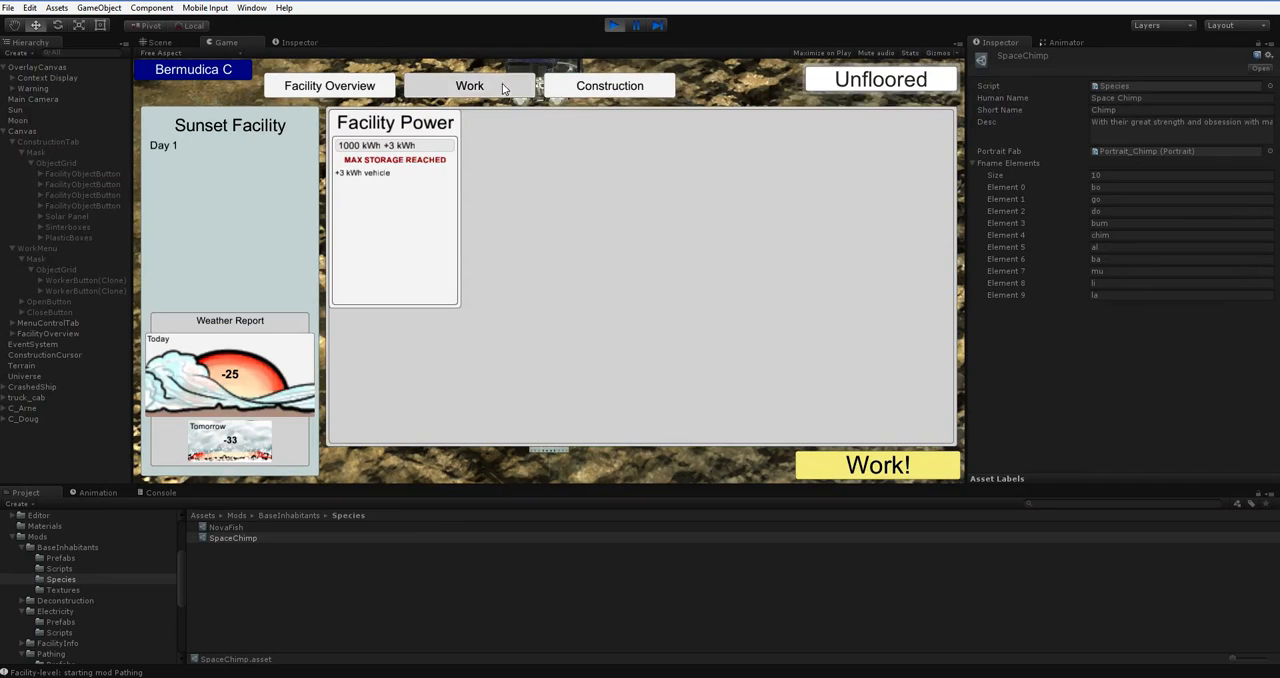
- Show the worker list, relaunch the game and show it again with new workers Mula and Line
click(468, 84)
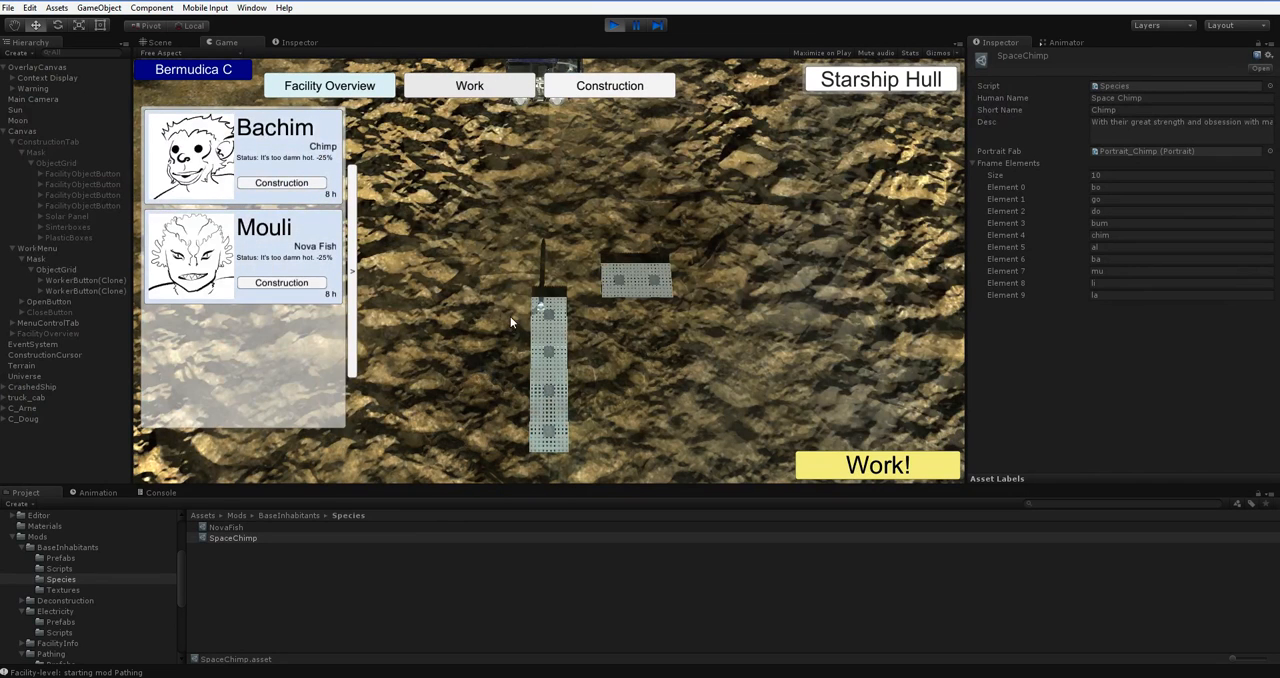
mouse_move(518, 332)
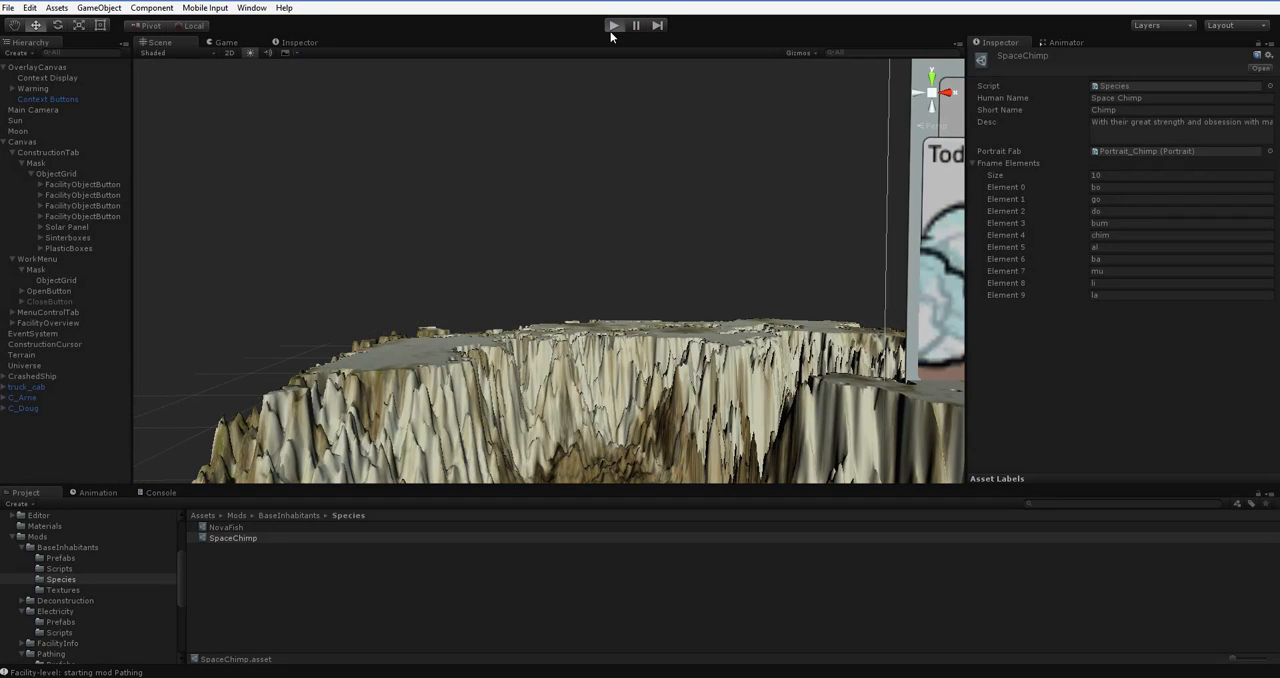
click(614, 24)
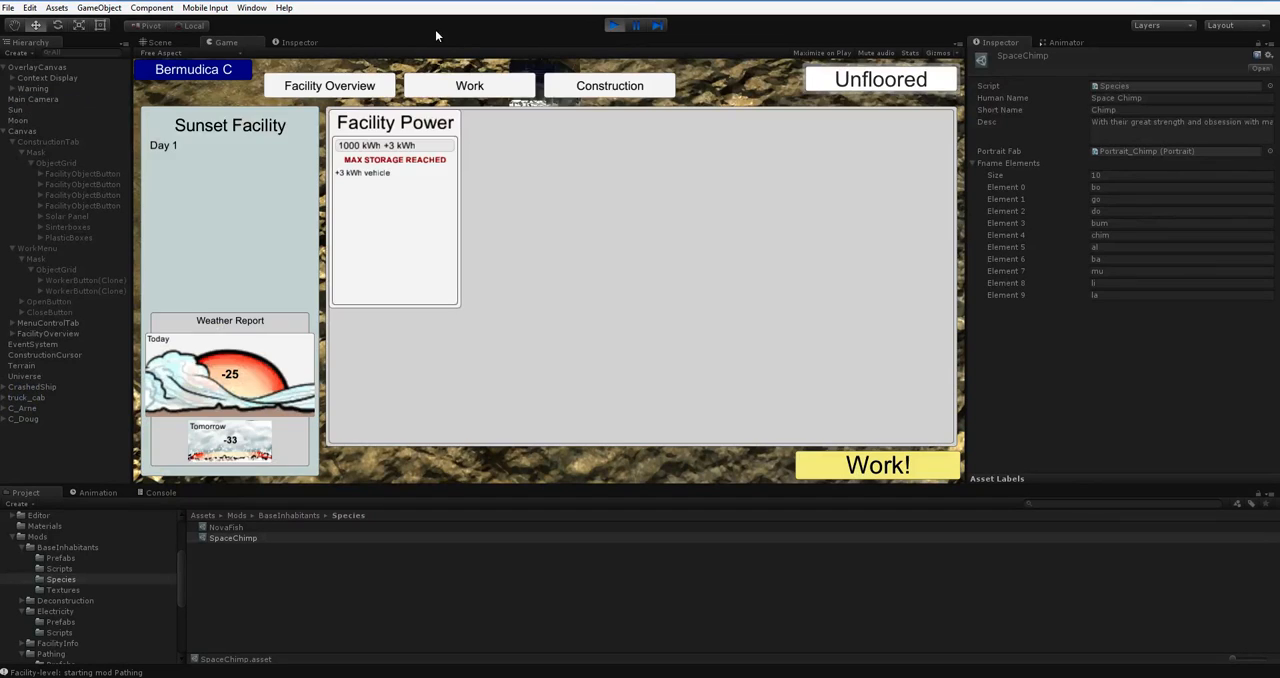
click(468, 84)
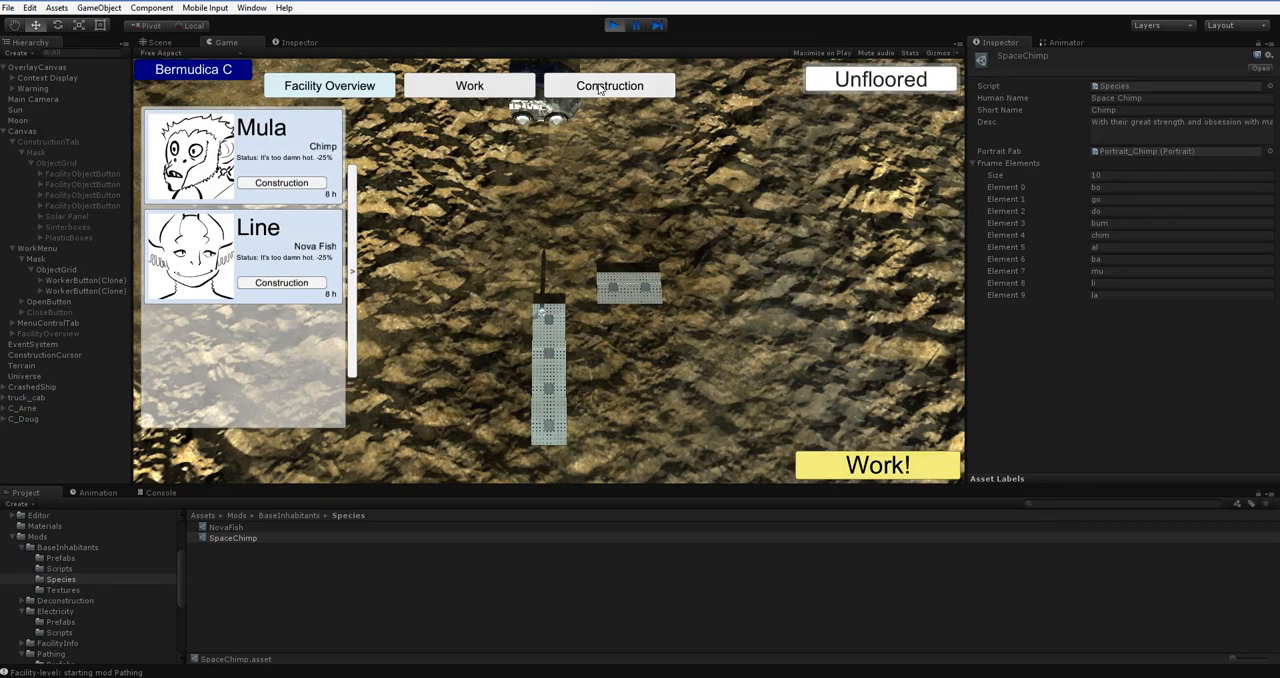
- Relaunch with workers Baba and Nechu and toggle Nechu's job from Construction to Assembly
click(612, 24)
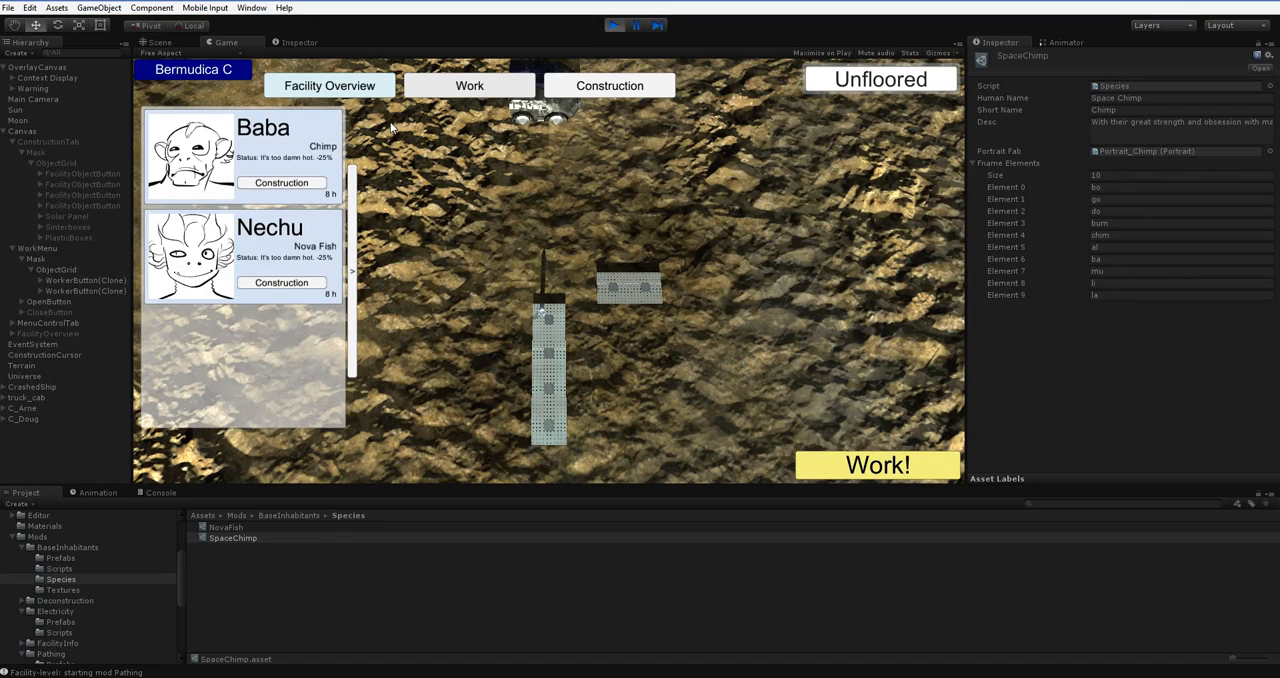
mouse_move(356, 96)
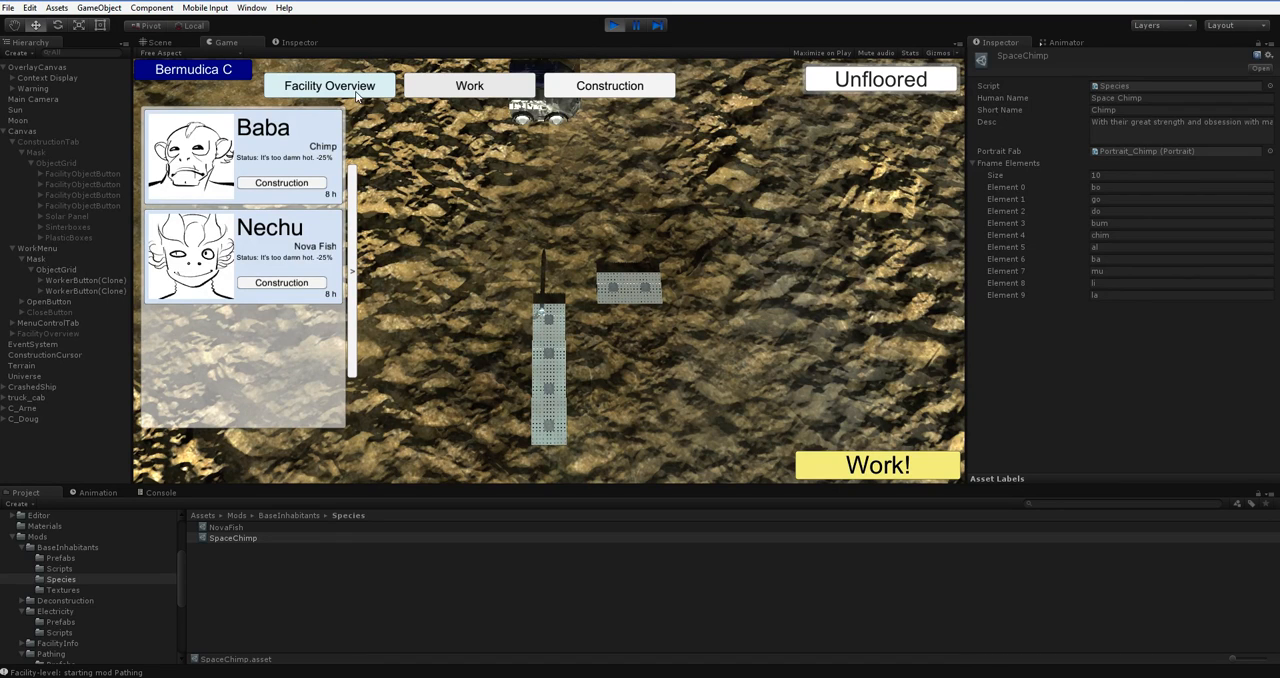
mouse_move(446, 140)
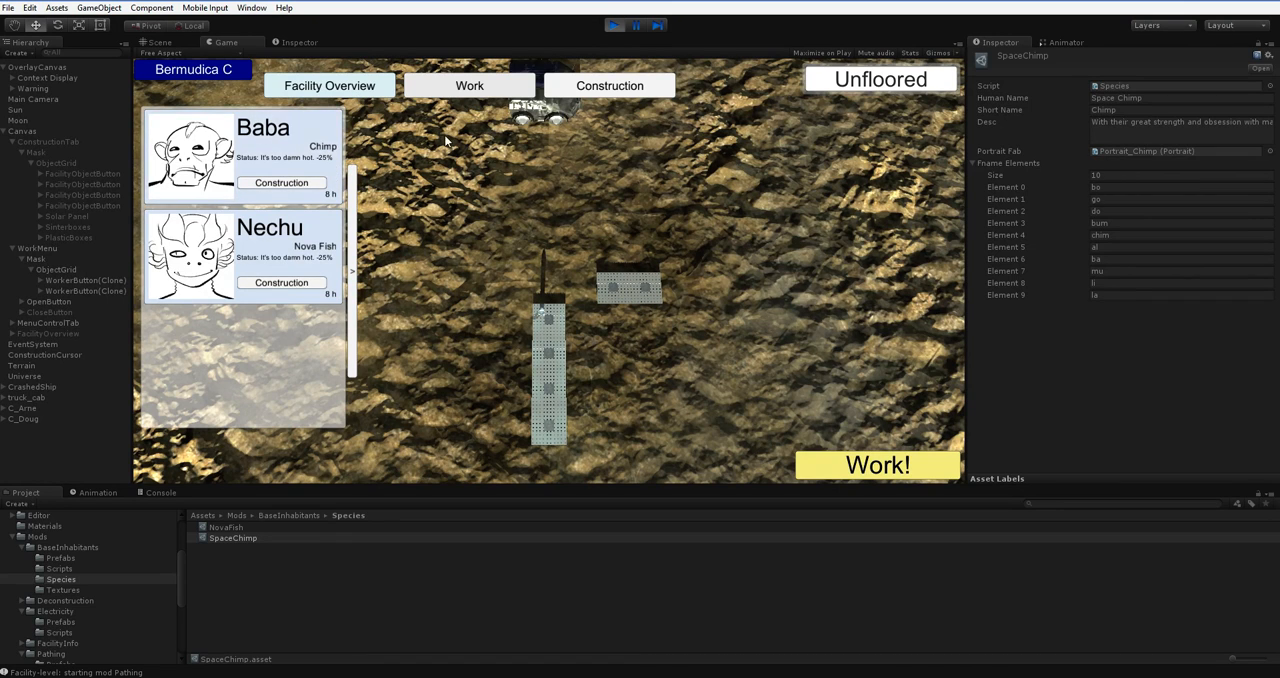
mouse_move(464, 202)
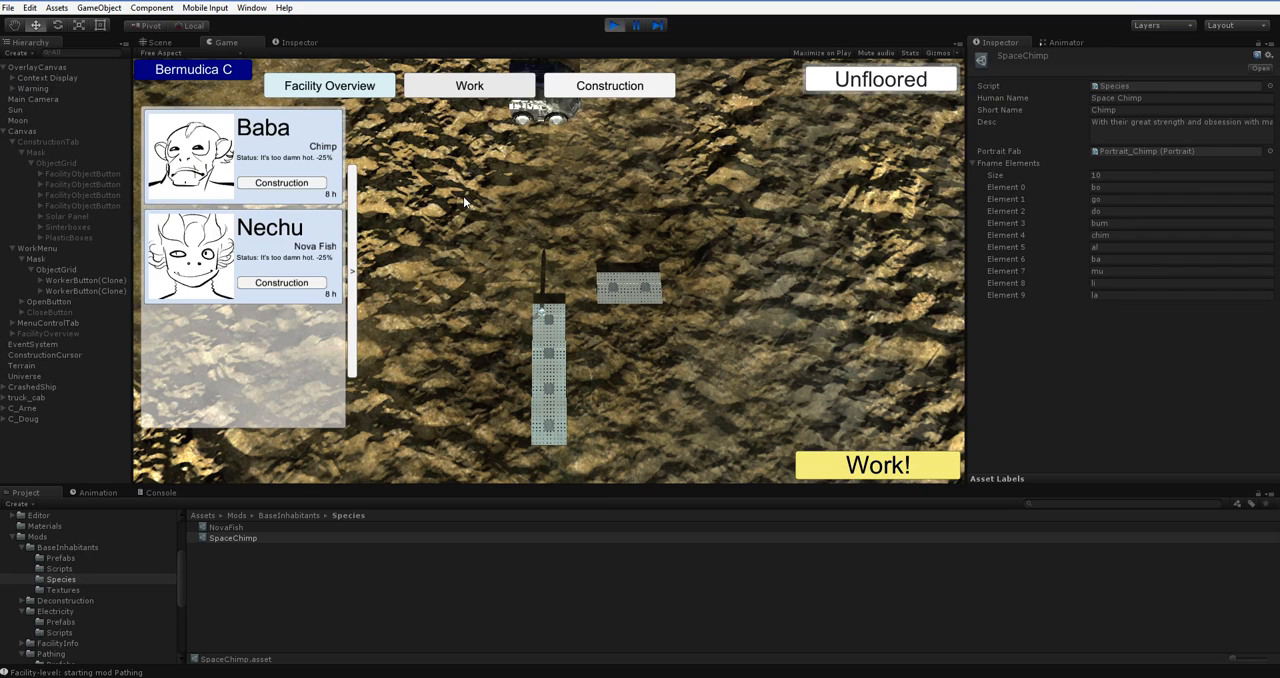
mouse_move(396, 154)
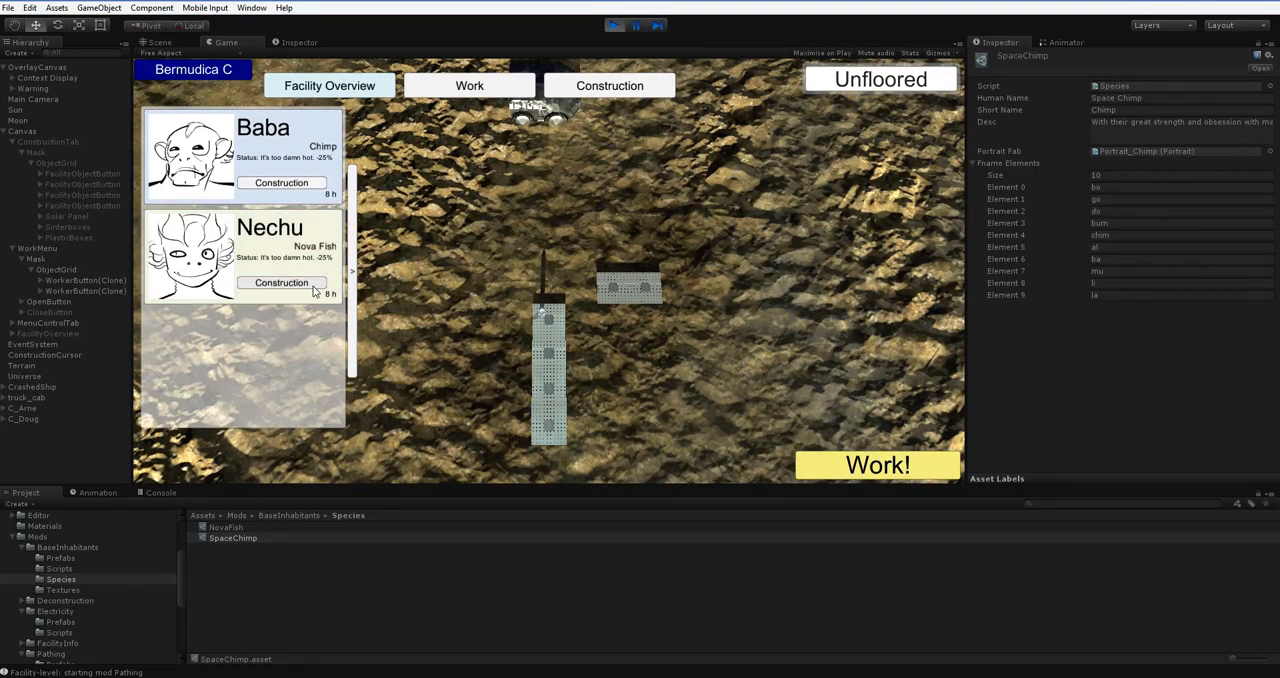
click(280, 282)
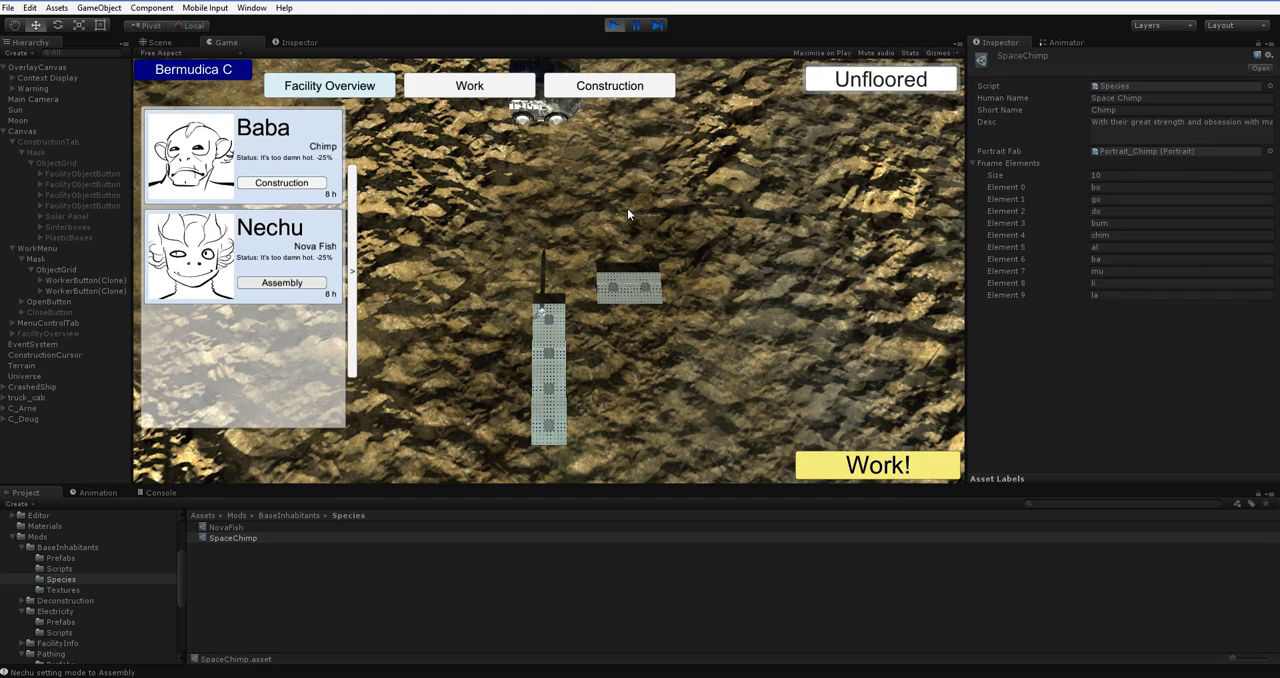